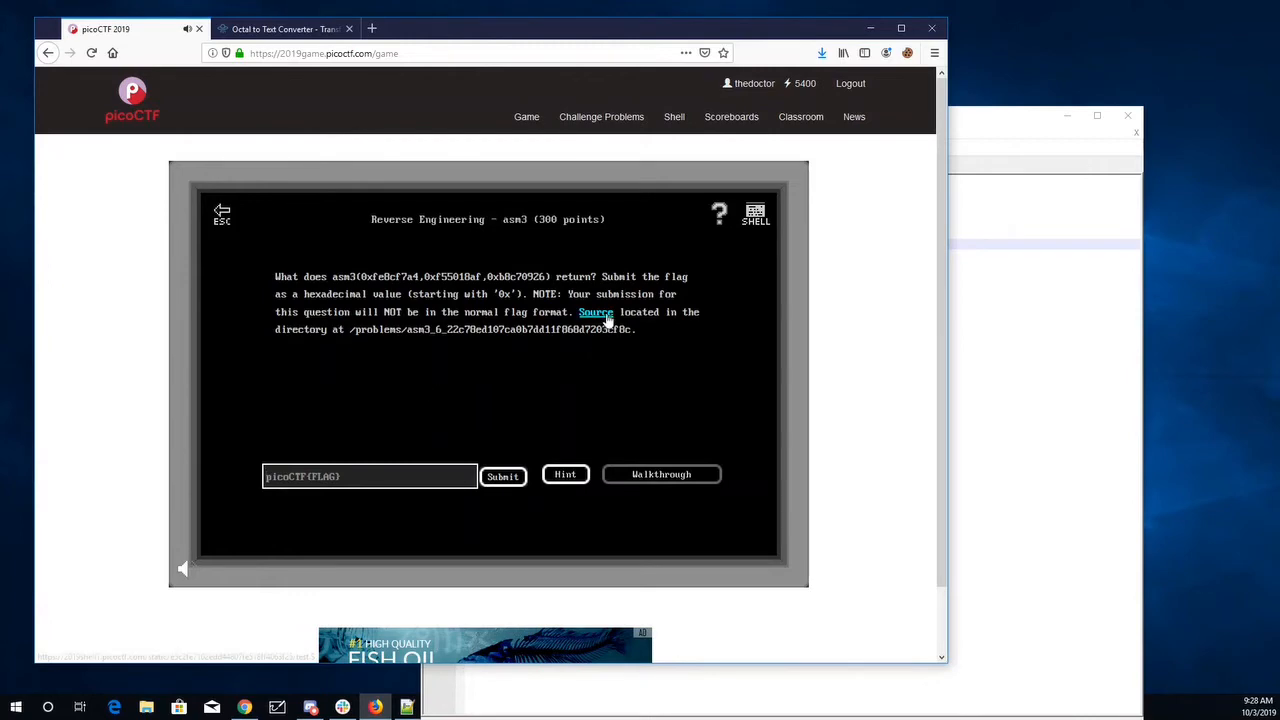
# Step: Download the asm3 challenge's Source file from picoCTF and save it to disk
pyautogui.click(595, 312)
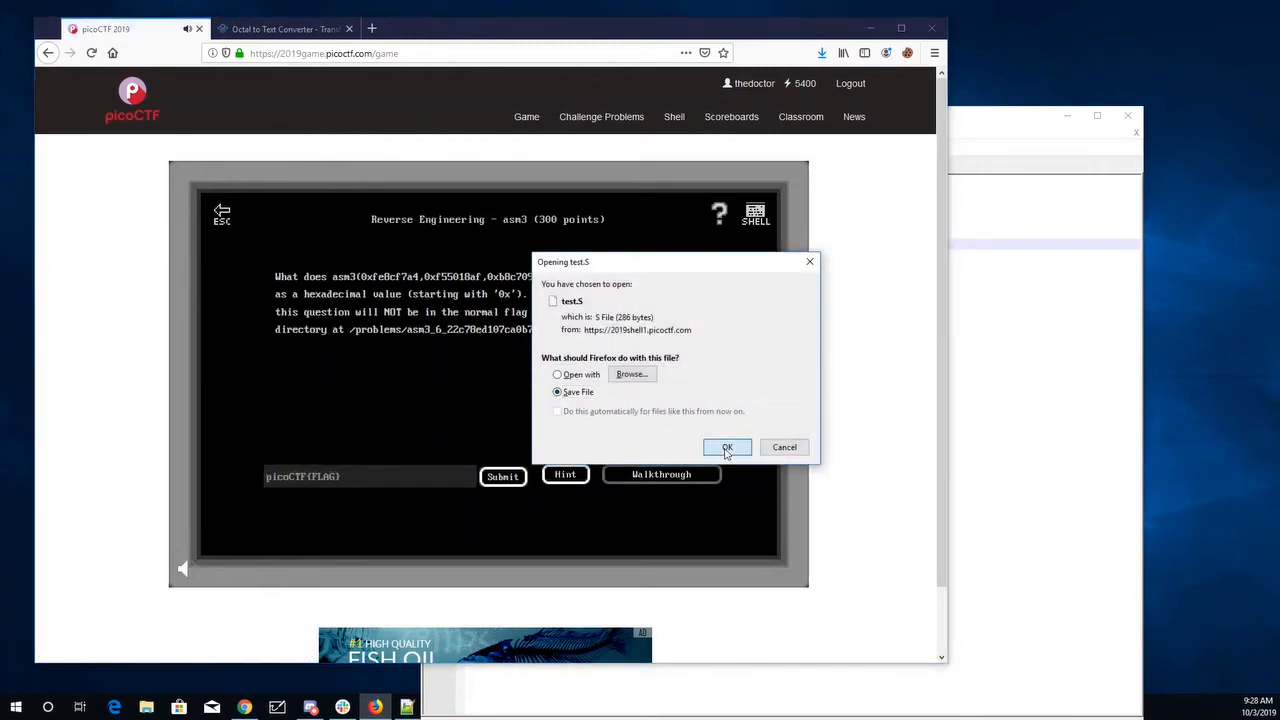
pyautogui.click(727, 447)
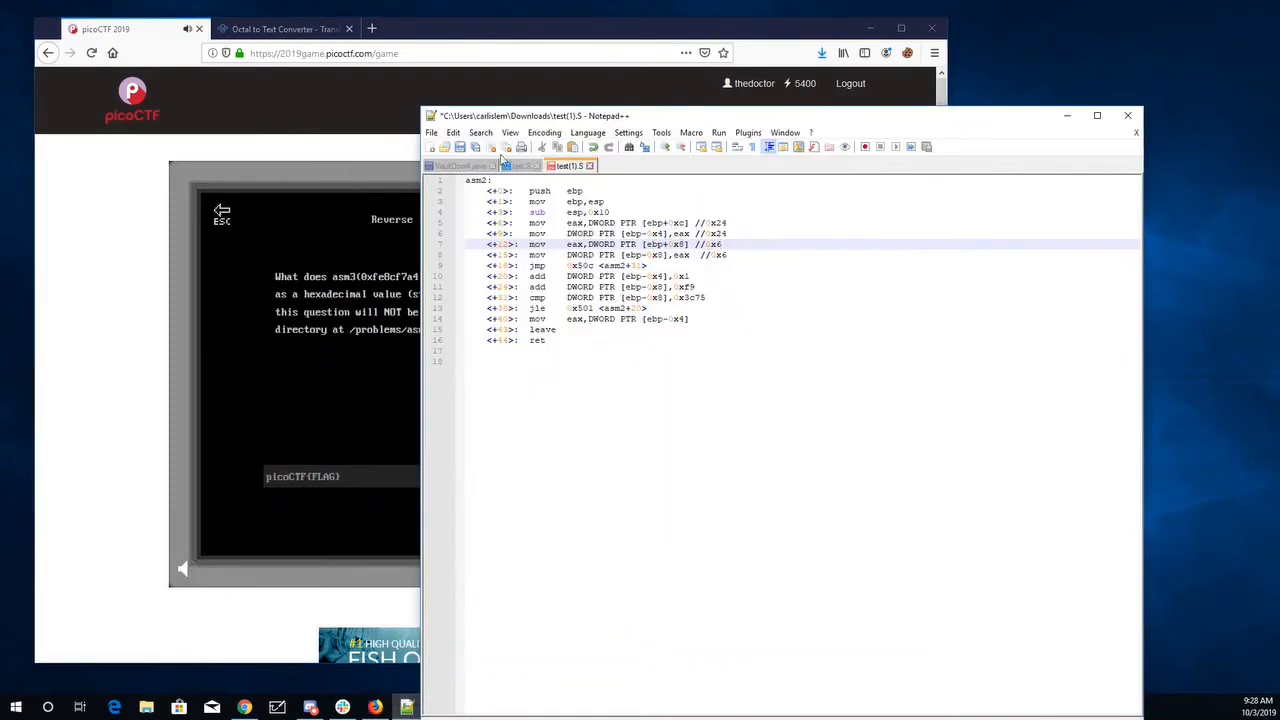
# Step: Open test(2).S from Downloads and place Notepad++ below the challenge description
pyautogui.click(459, 147)
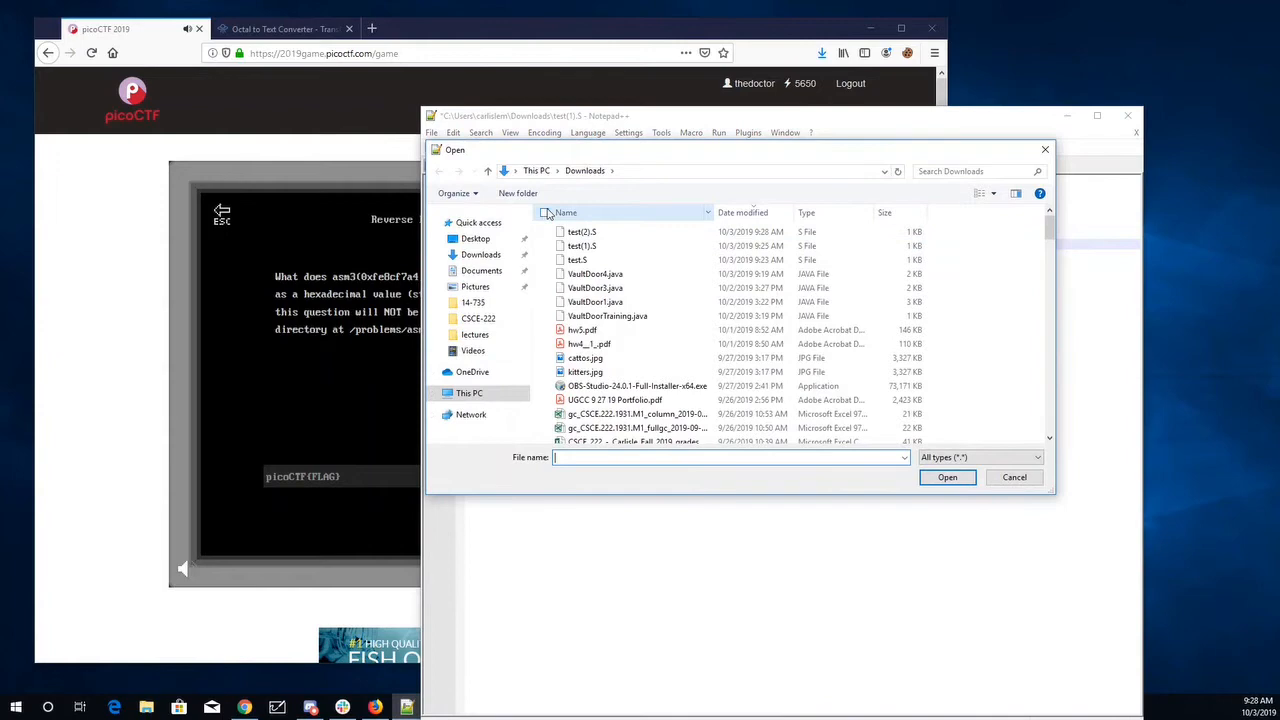
pyautogui.doubleClick(582, 231)
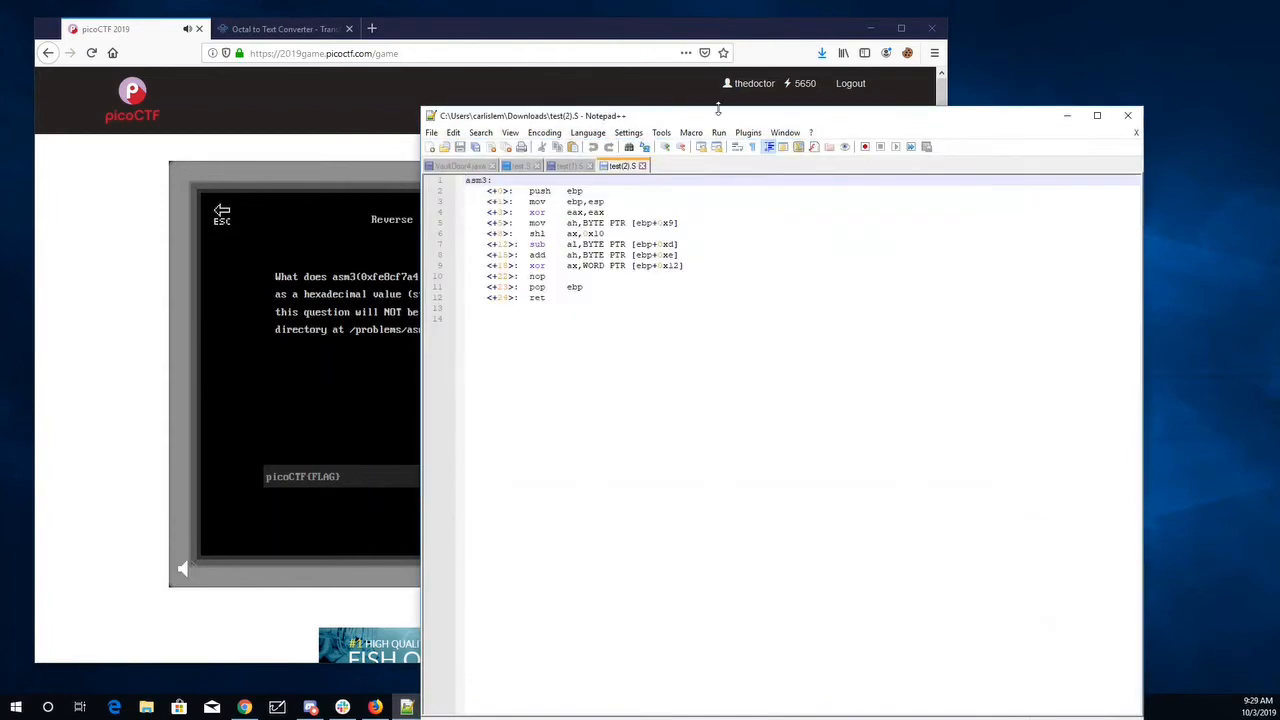
pyautogui.moveTo(718, 116); pyautogui.dragTo(893, 189)
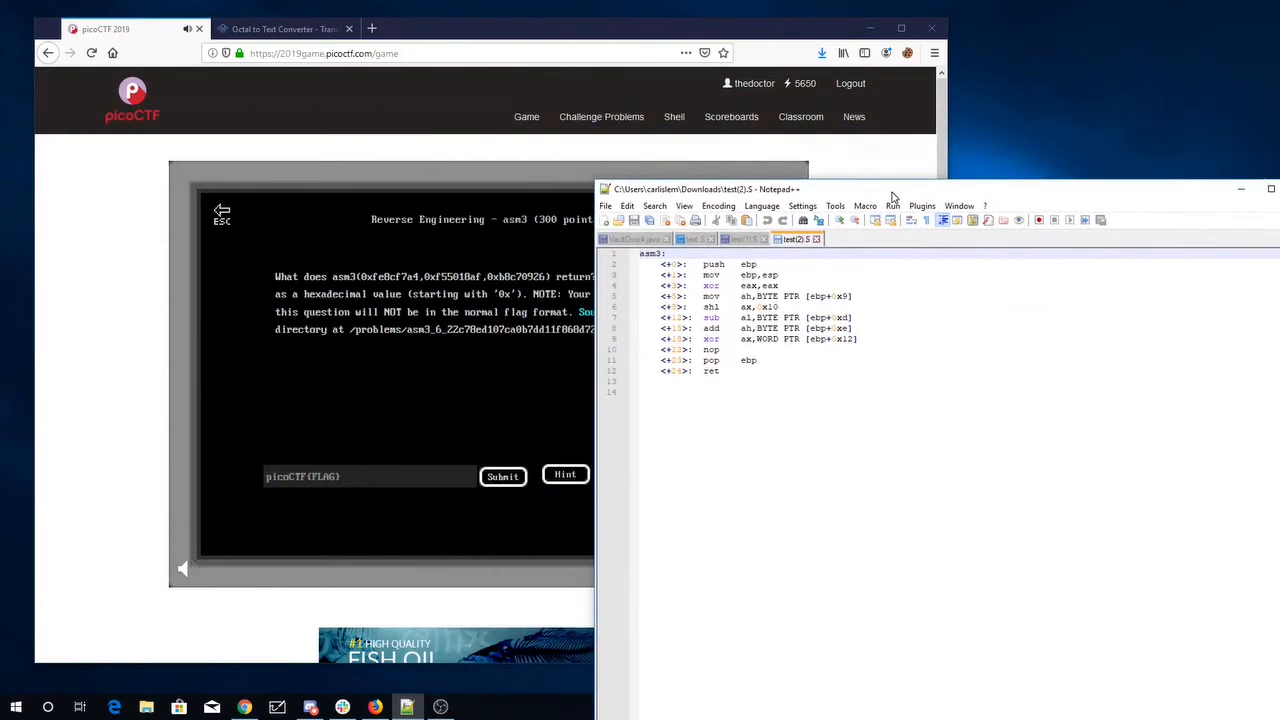
pyautogui.moveTo(890, 189); pyautogui.dragTo(873, 204)
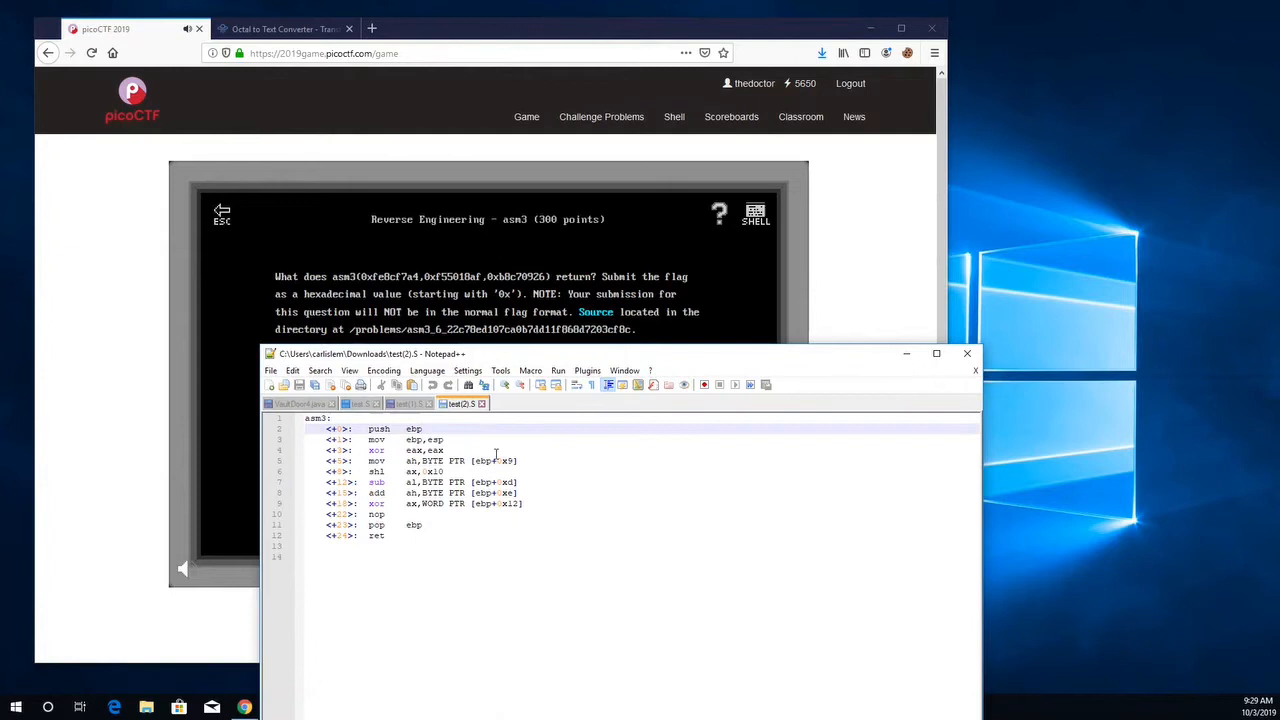
# Step: Note argument bytes under asm3: ebp+8 a4,f7,8c,fe; ebp+c af,18,50,f5; ebp+0x10
pyautogui.press('enter')
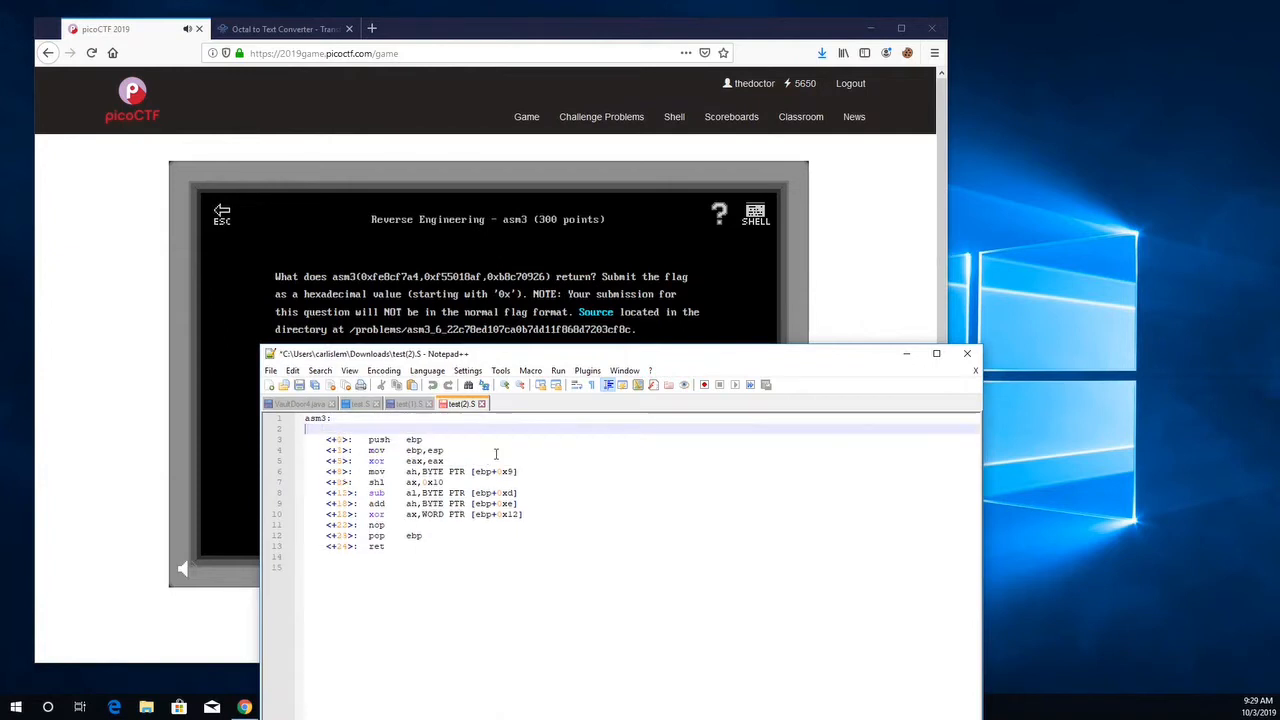
pyautogui.write('ebp+8')
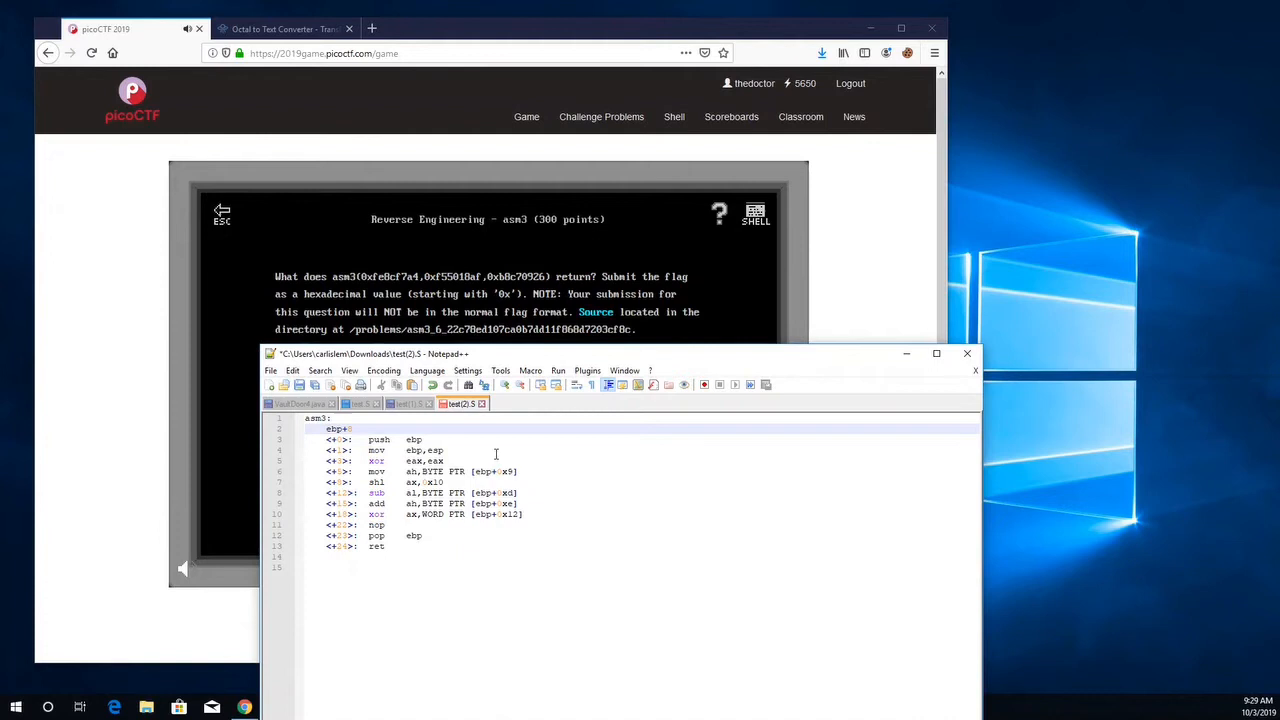
pyautogui.write('a4')
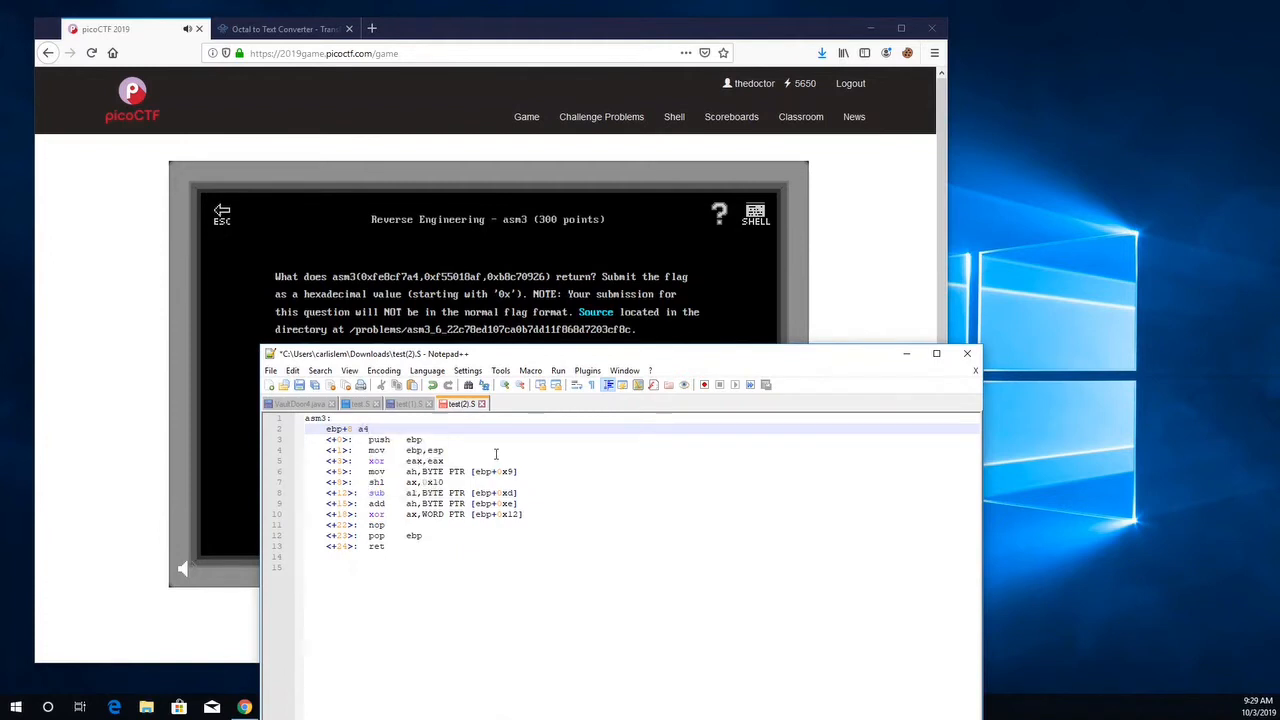
pyautogui.write(',f7,8c,fe')
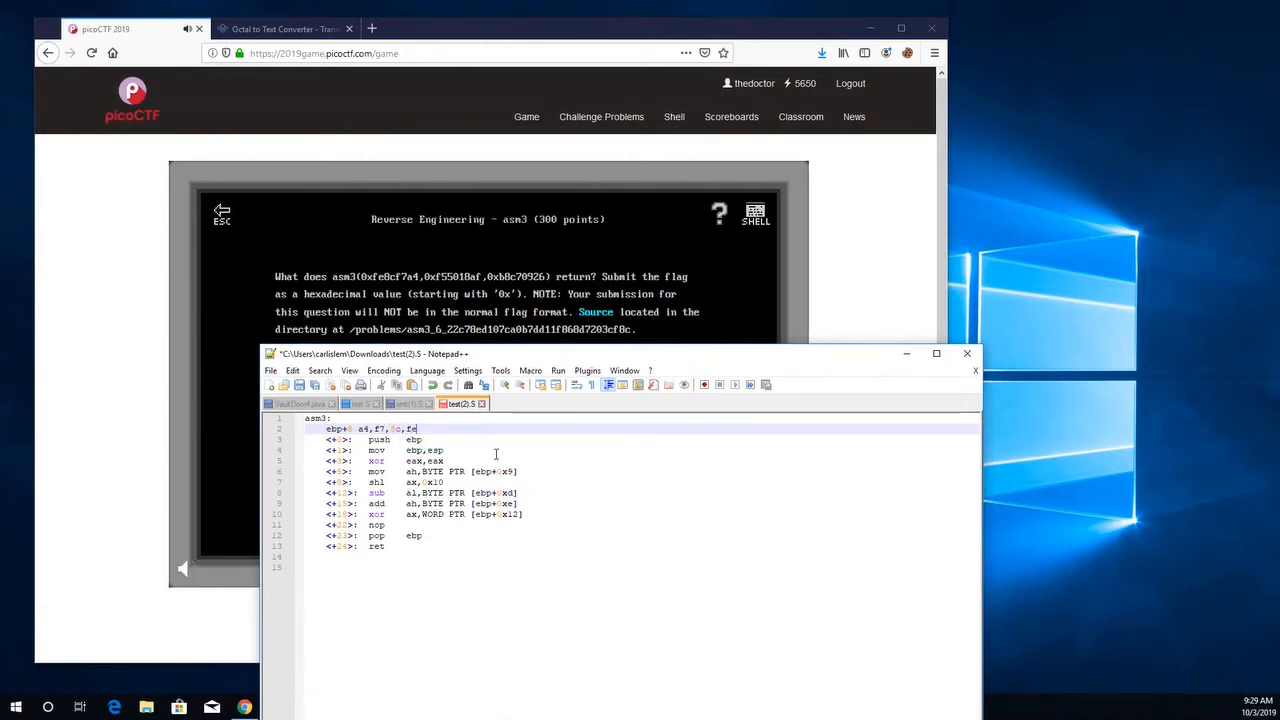
pyautogui.press('Enter')
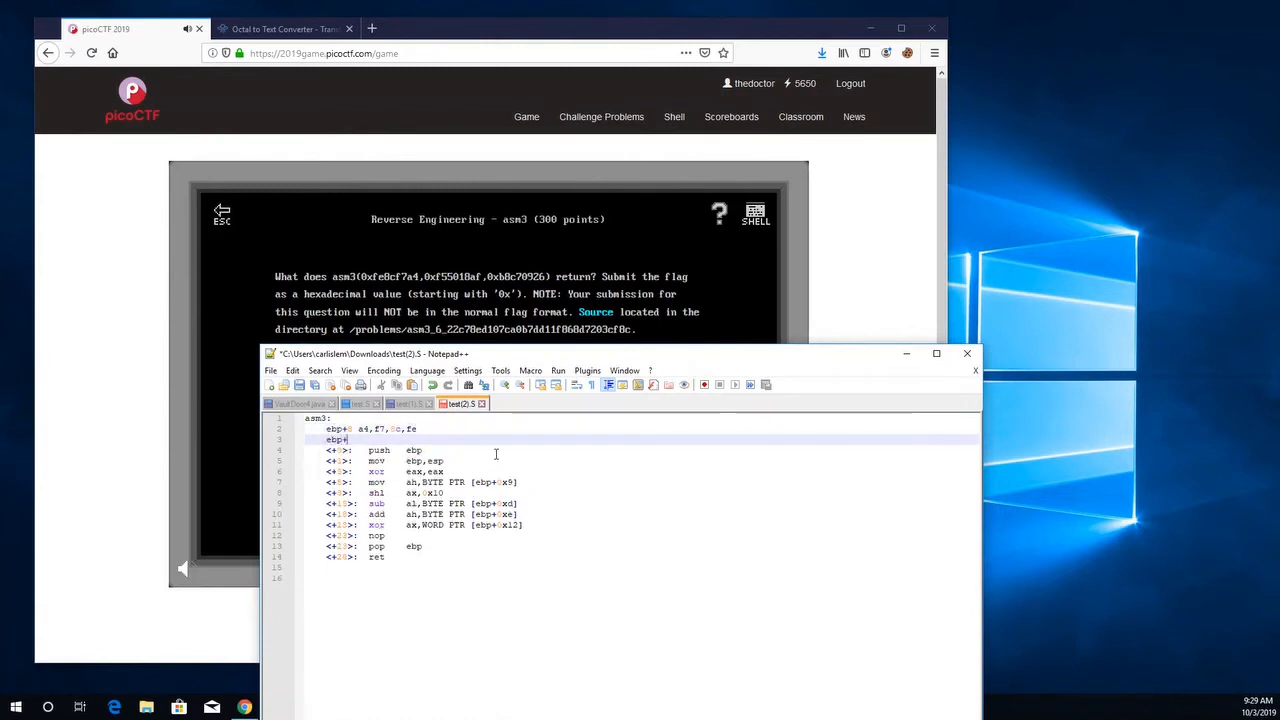
pyautogui.write('c af,18,50,f5')
pyautogui.write('ebp+')
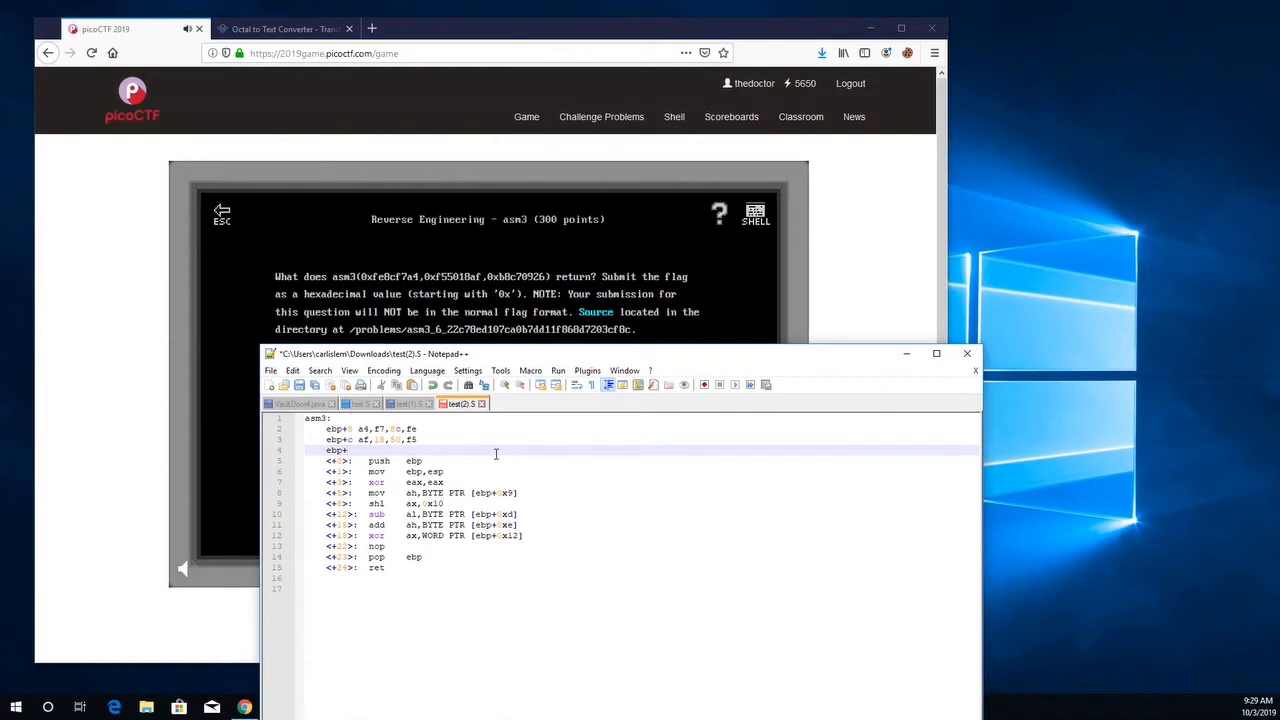
pyautogui.write('x10 26,09,c7,b8')
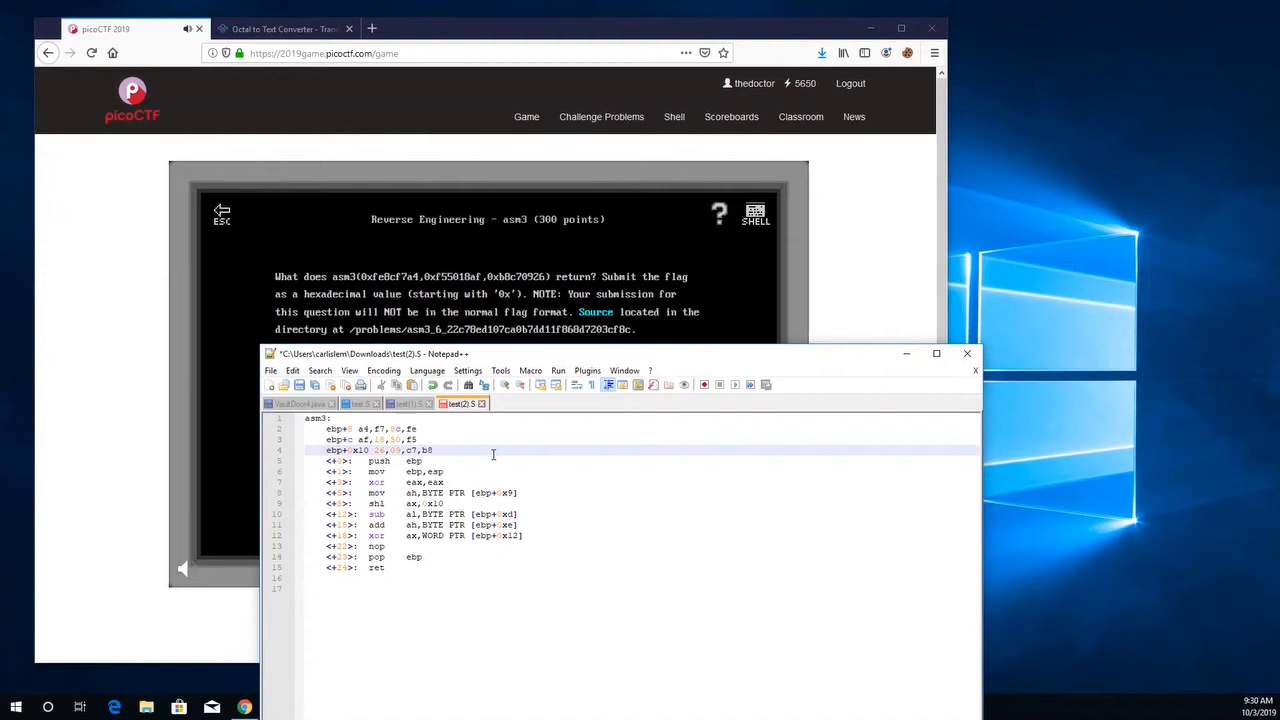
pyautogui.click(425, 481)
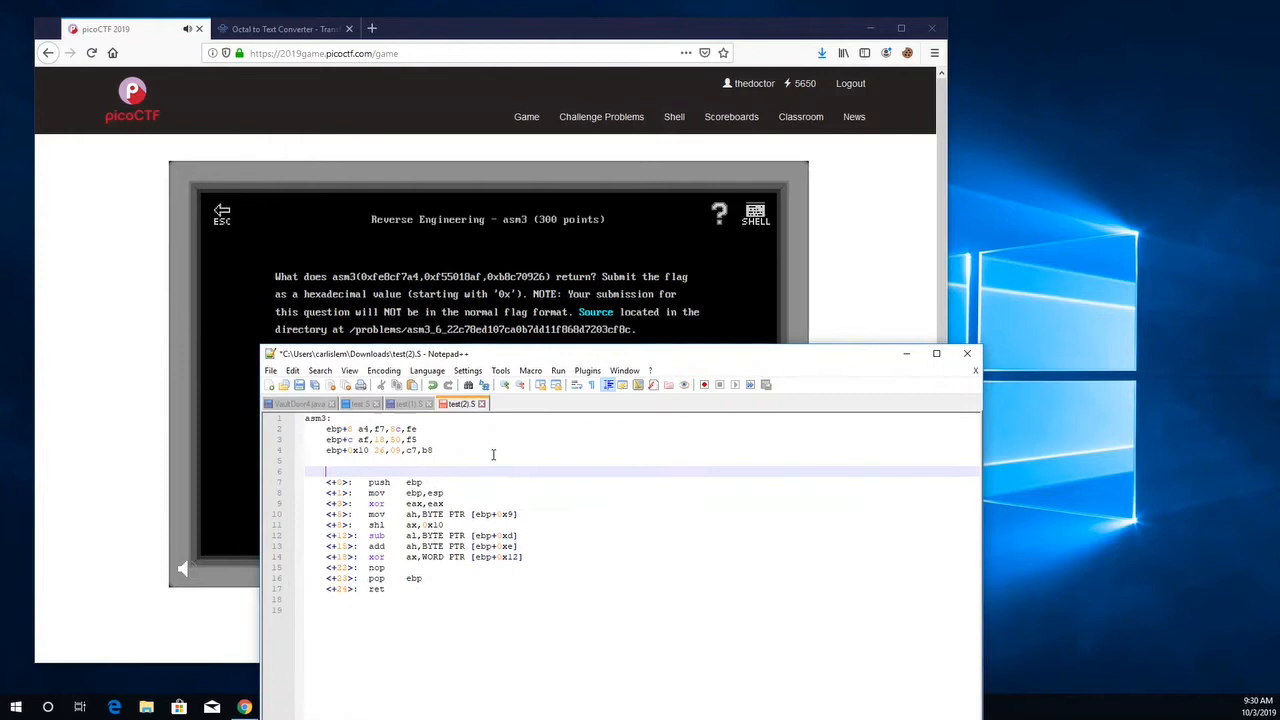
# Step: Write the eax trace note on line 6 as 0xf70050e8
pyautogui.write('eax')
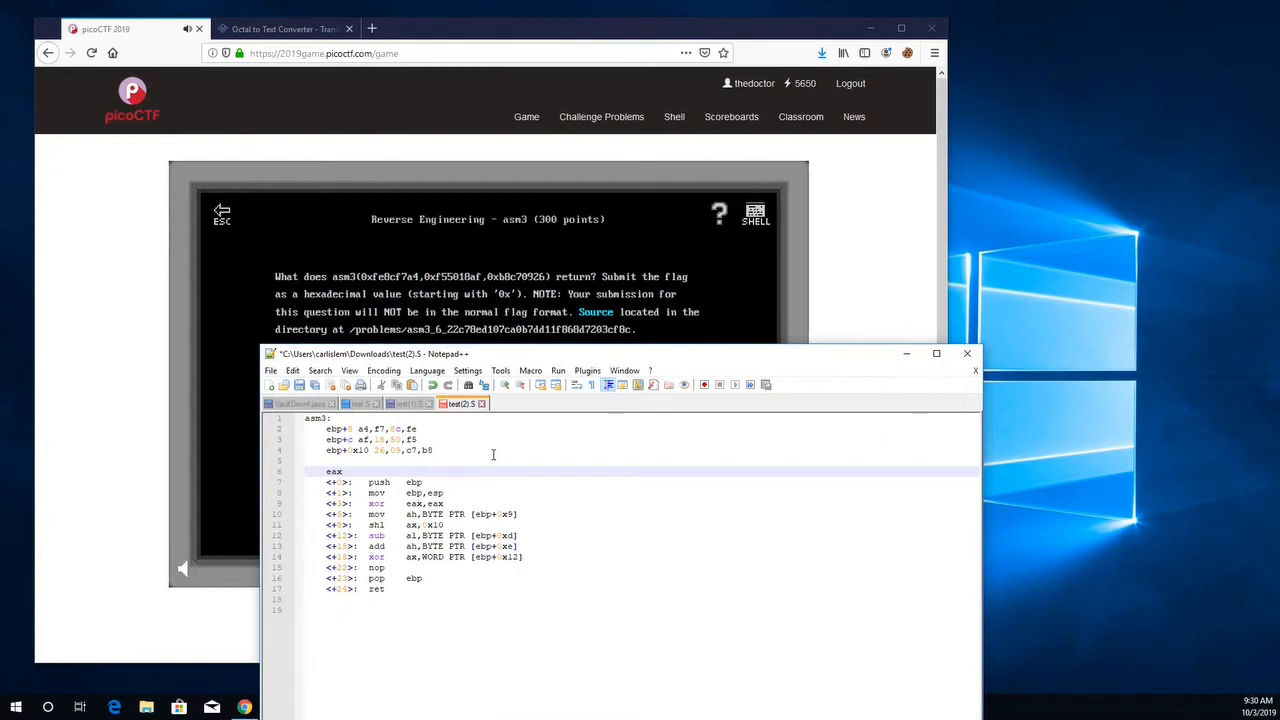
pyautogui.write('f700')
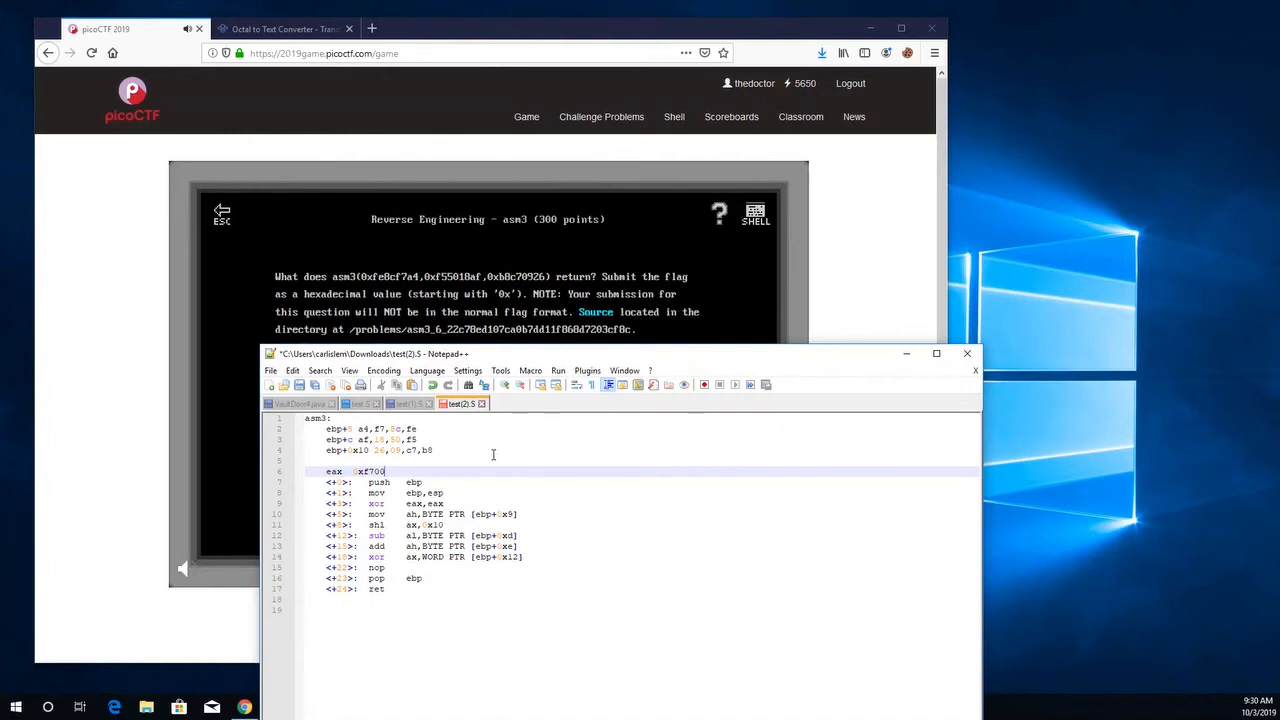
pyautogui.write('0000')
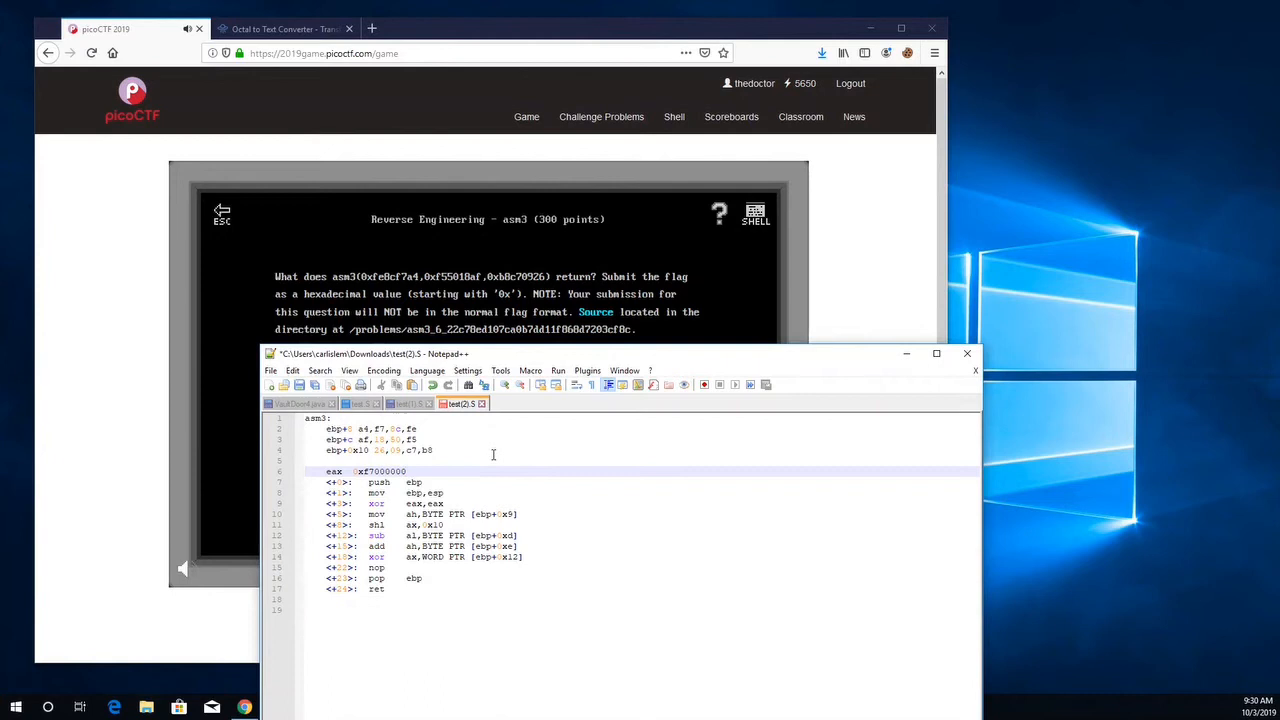
pyautogui.moveTo(65, 547)
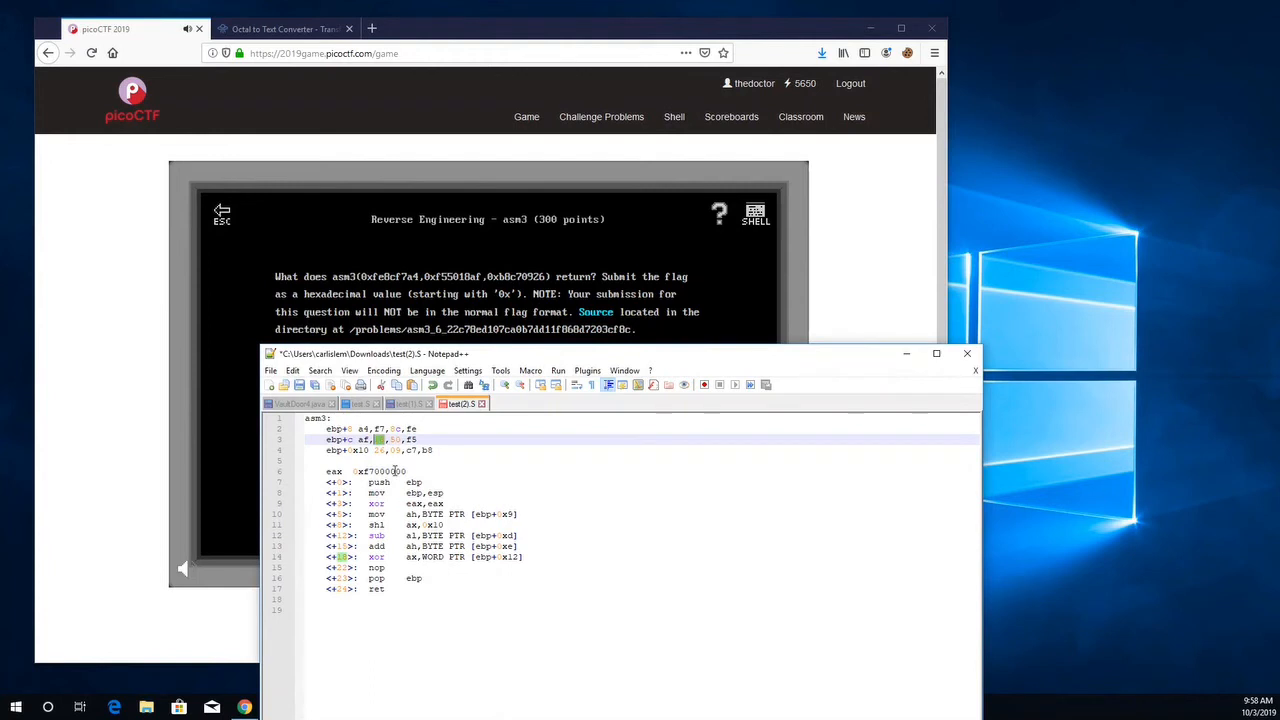
pyautogui.click(405, 471)
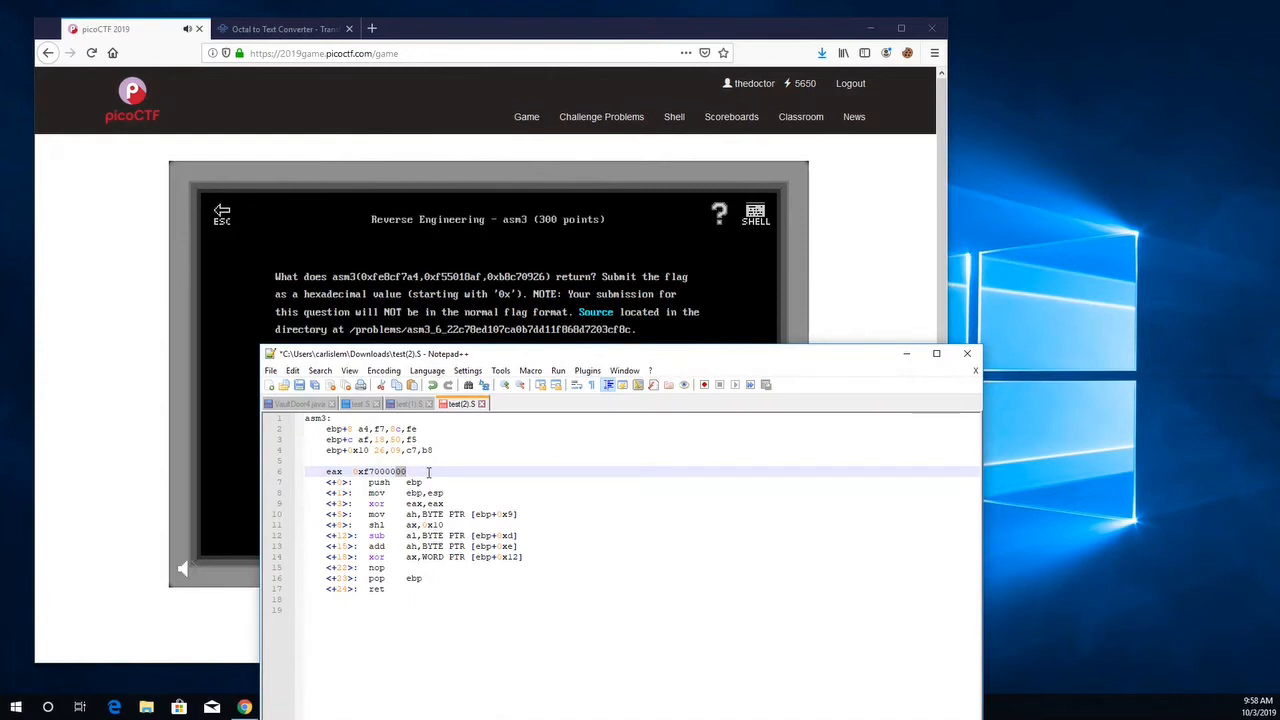
pyautogui.write('0')
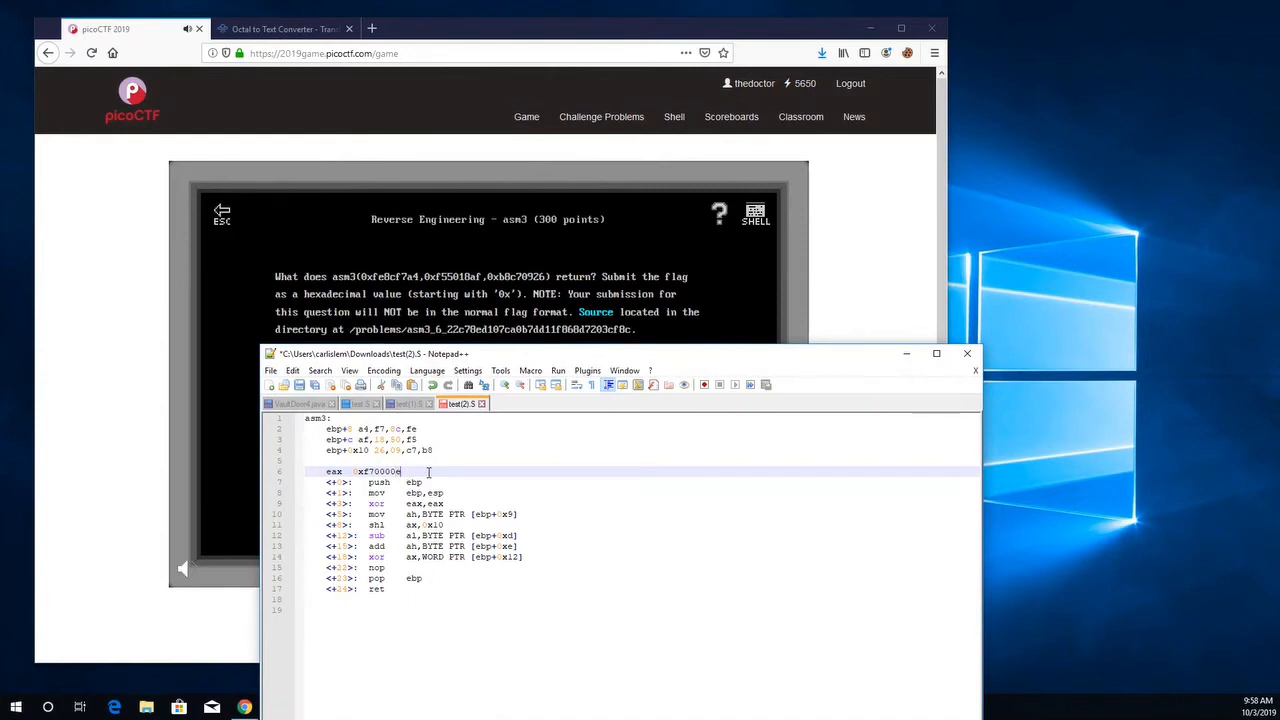
pyautogui.write('8')
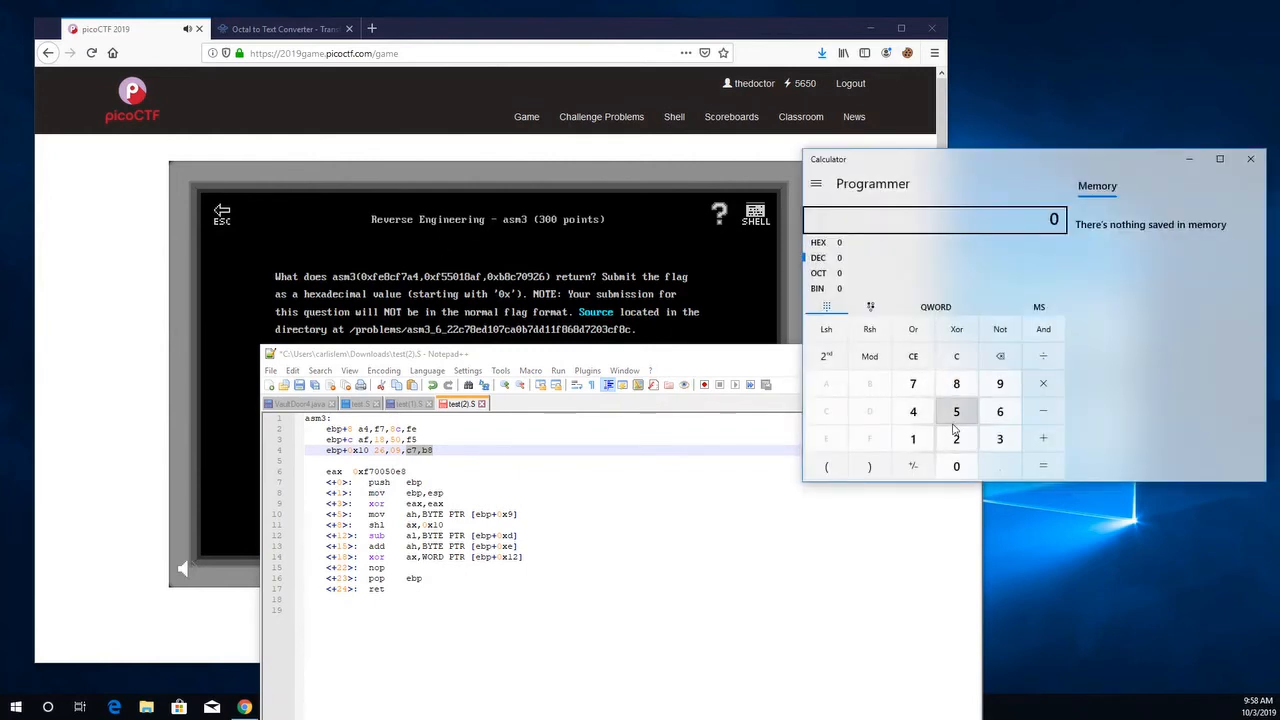
# Step: Compute 50F8 XOR C7B8 = 9750 in Calculator and select the eax value in Notepad++
pyautogui.click(956, 411)
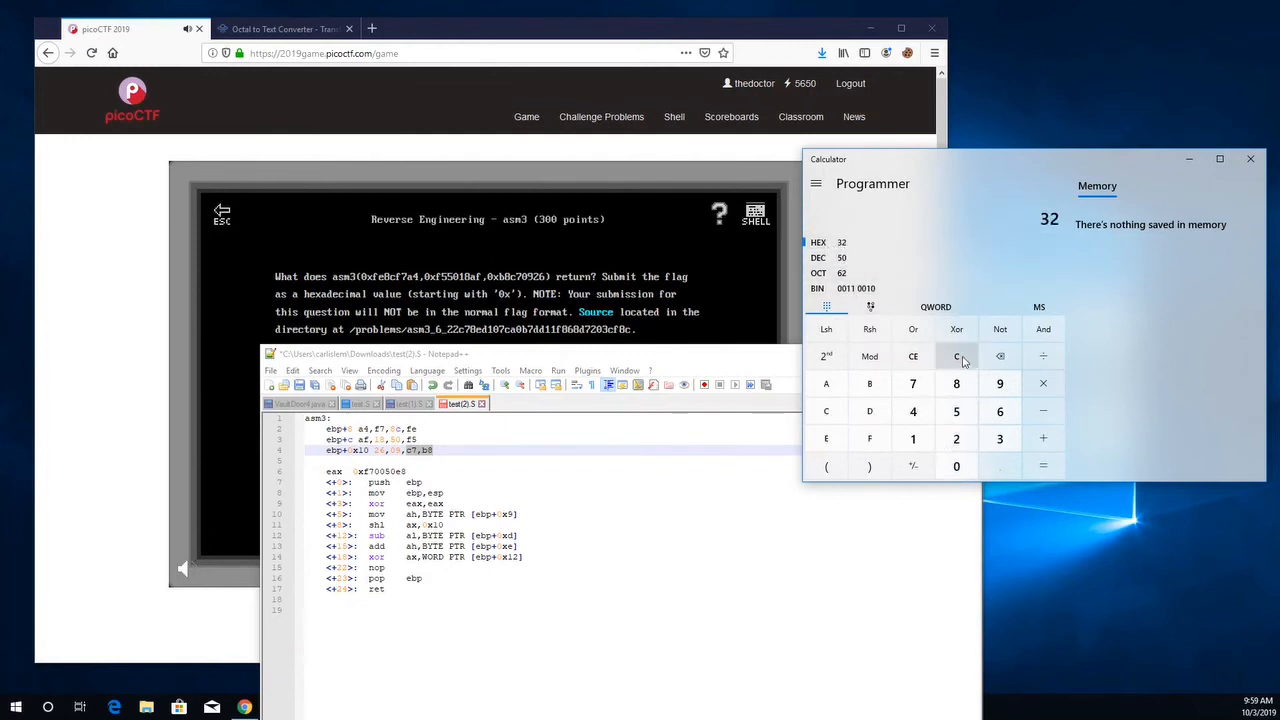
pyautogui.click(956, 383)
pyautogui.write('C7')
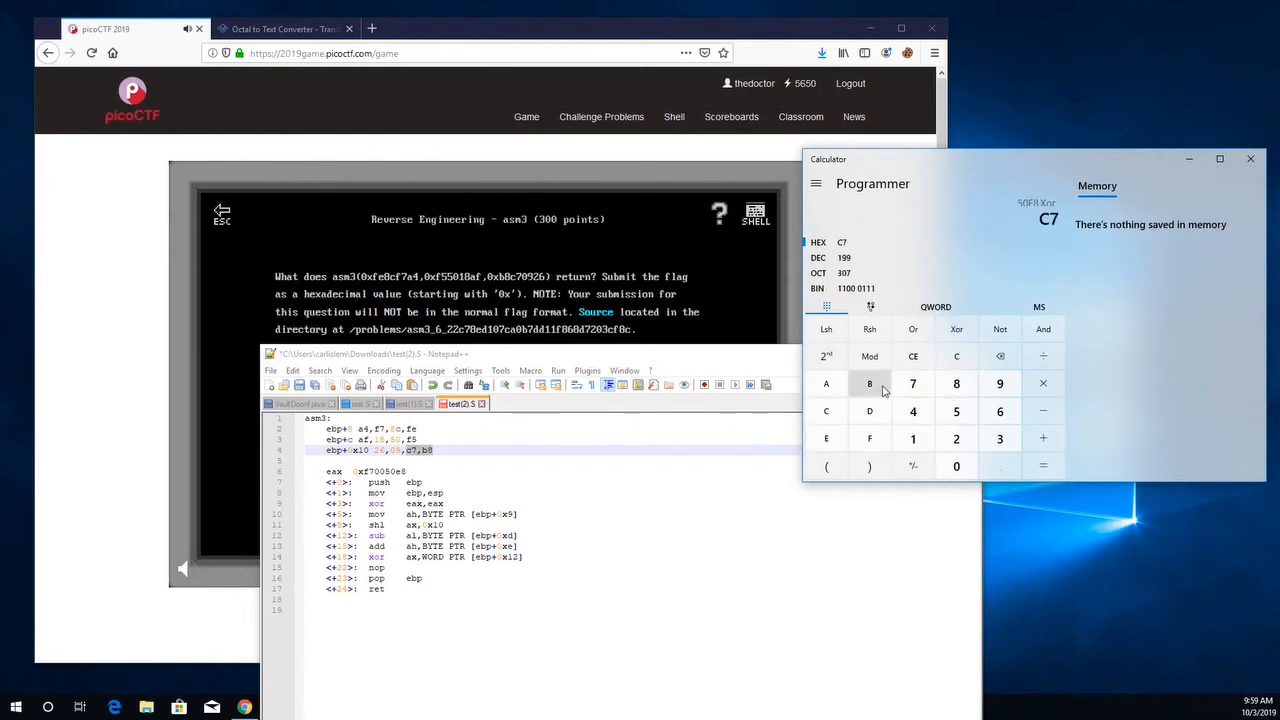
pyautogui.click(1043, 466)
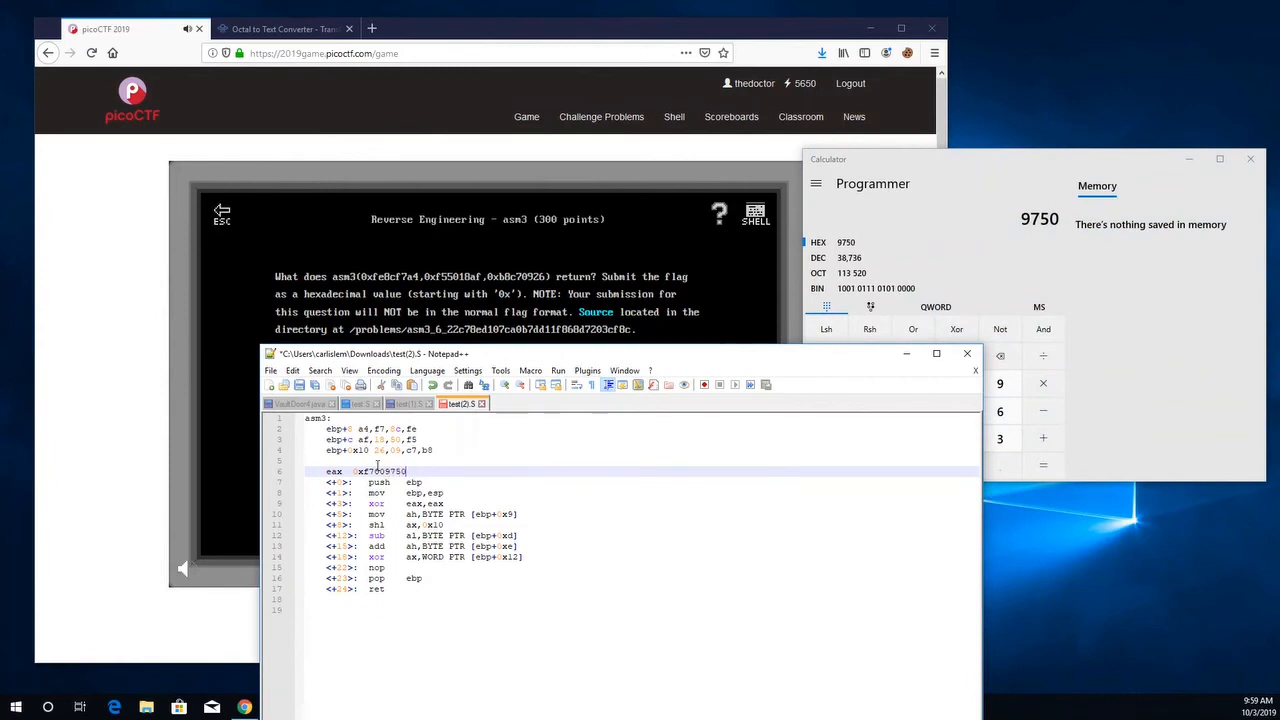
pyautogui.doubleClick(378, 471)
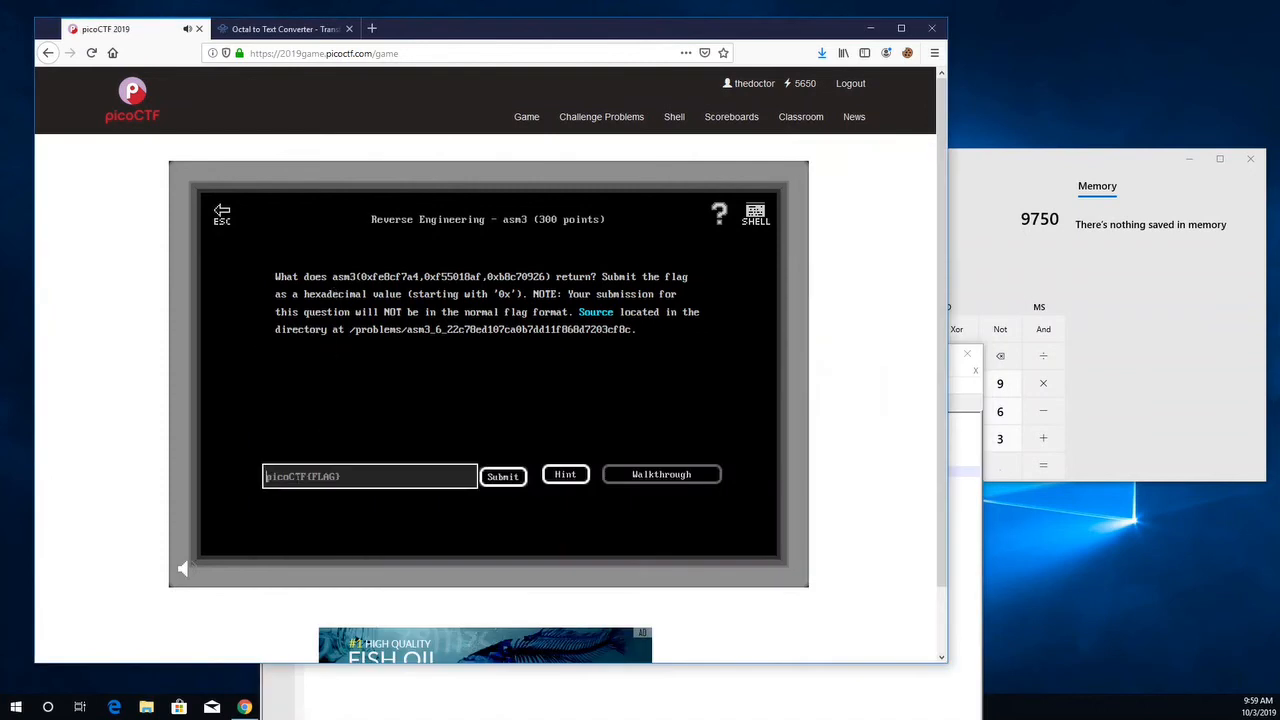
# Step: Submit the asm3 flag and close the 'That is incorrect!' popup
pyautogui.click(503, 476)
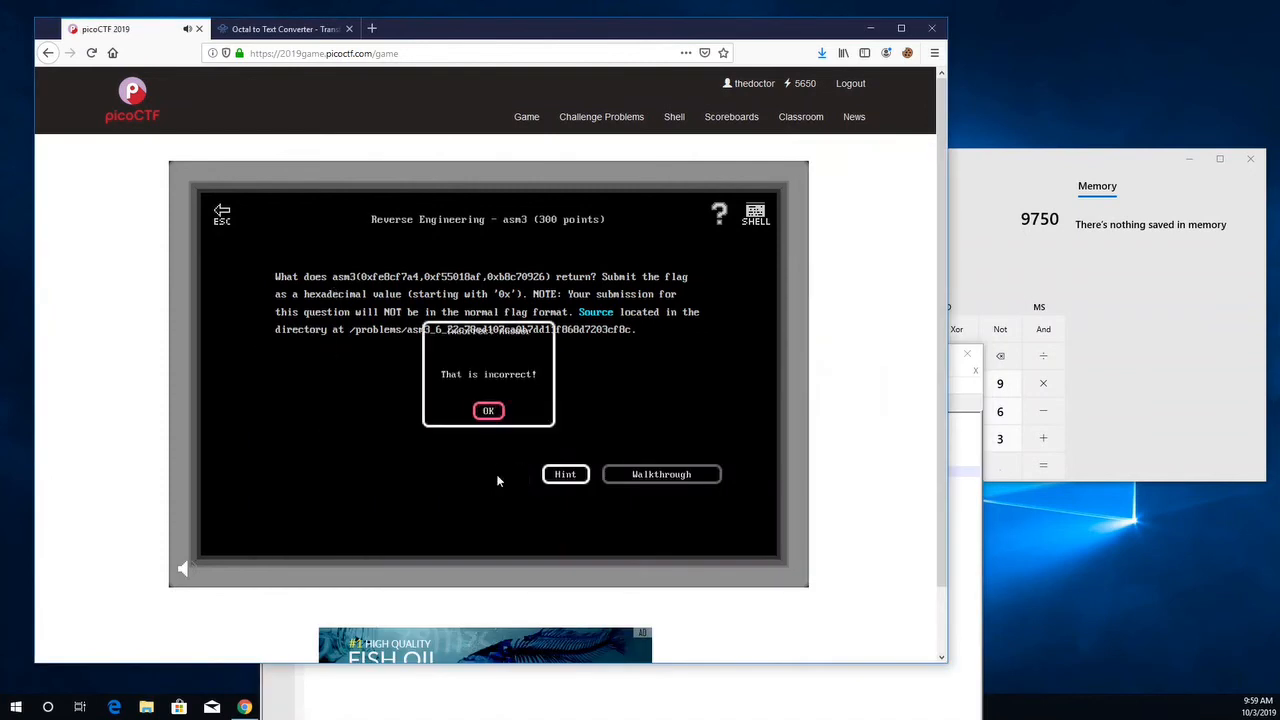
pyautogui.click(489, 410)
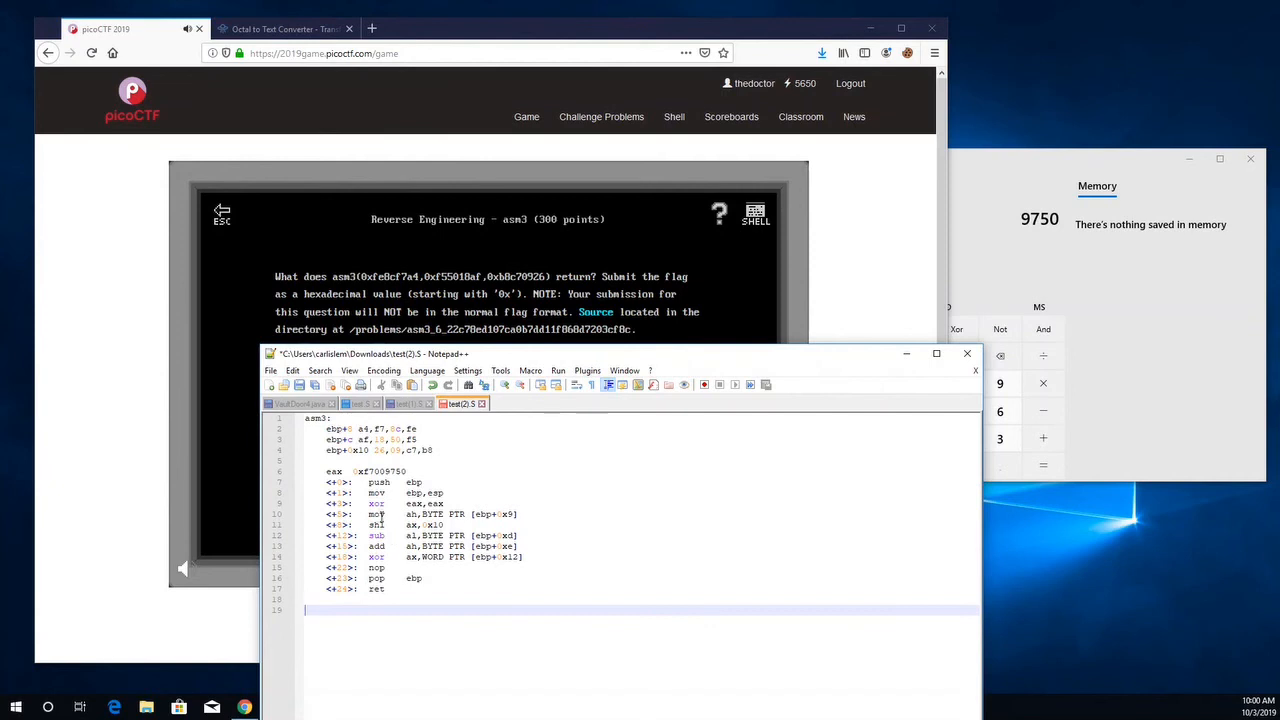
# Step: Submit 0x00009750 from the challenge page and close the 'That is incorrect!' popup
pyautogui.click(375, 471)
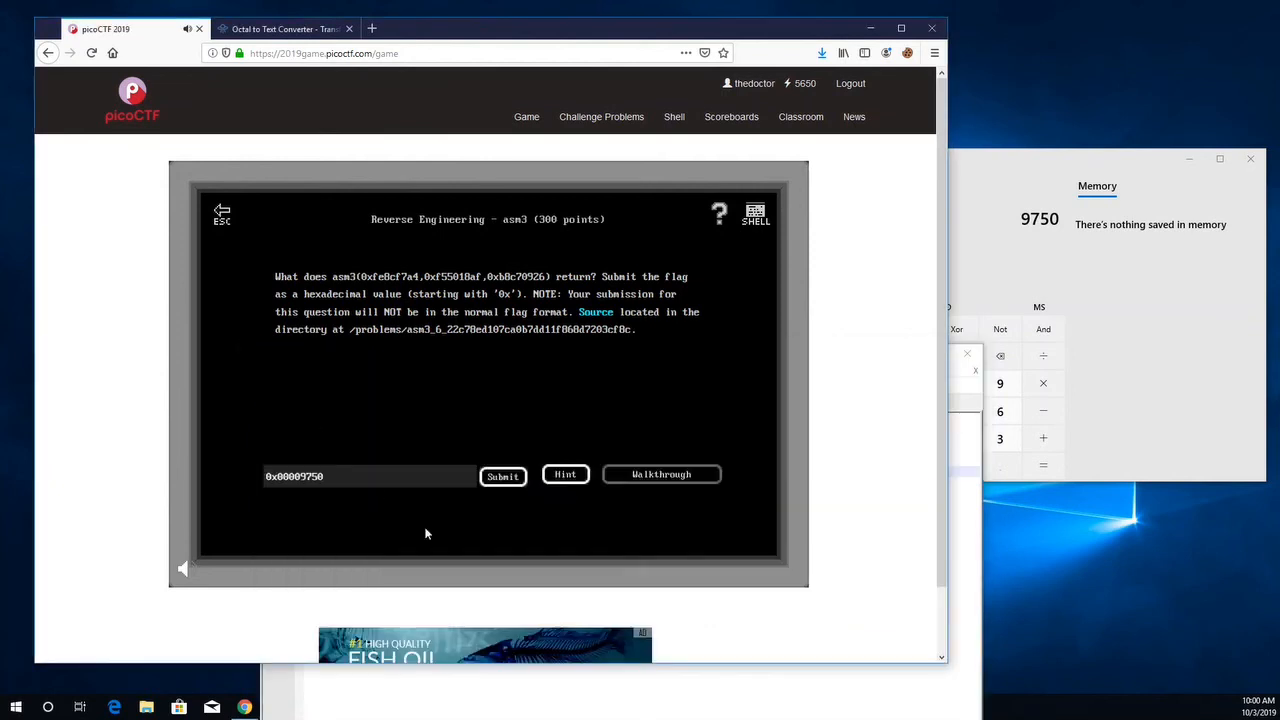
pyautogui.click(502, 475)
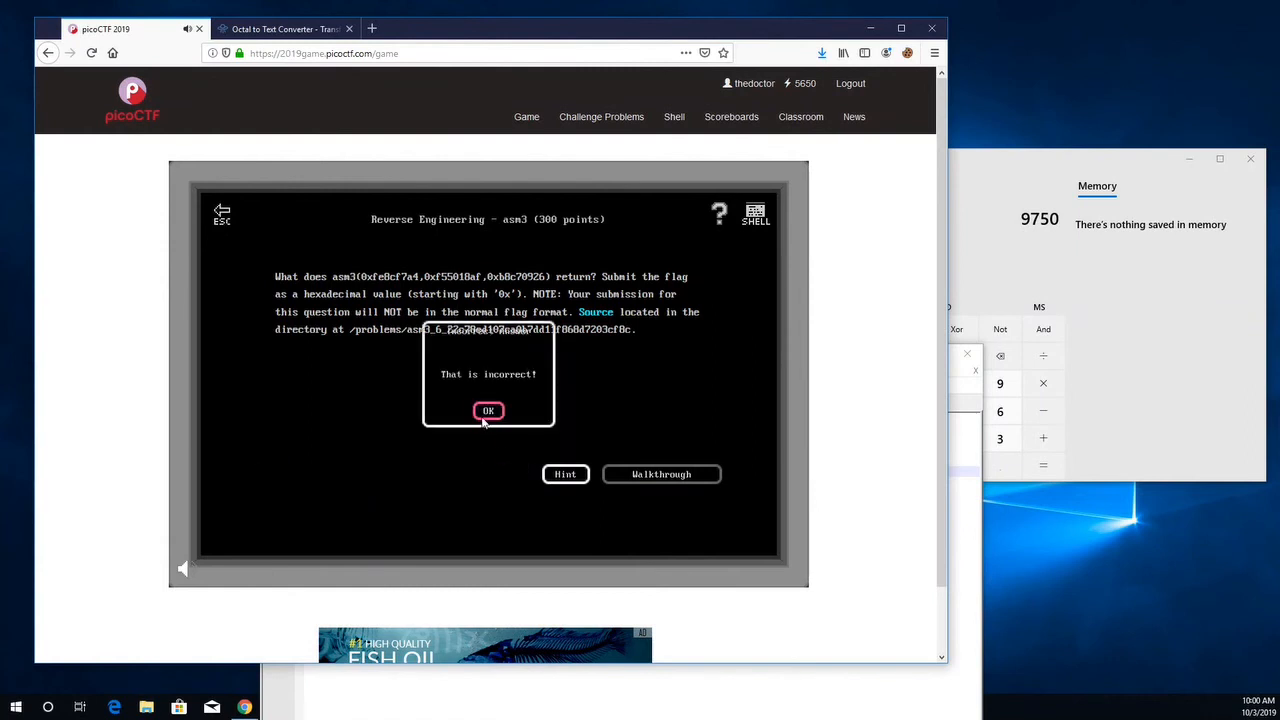
pyautogui.click(488, 410)
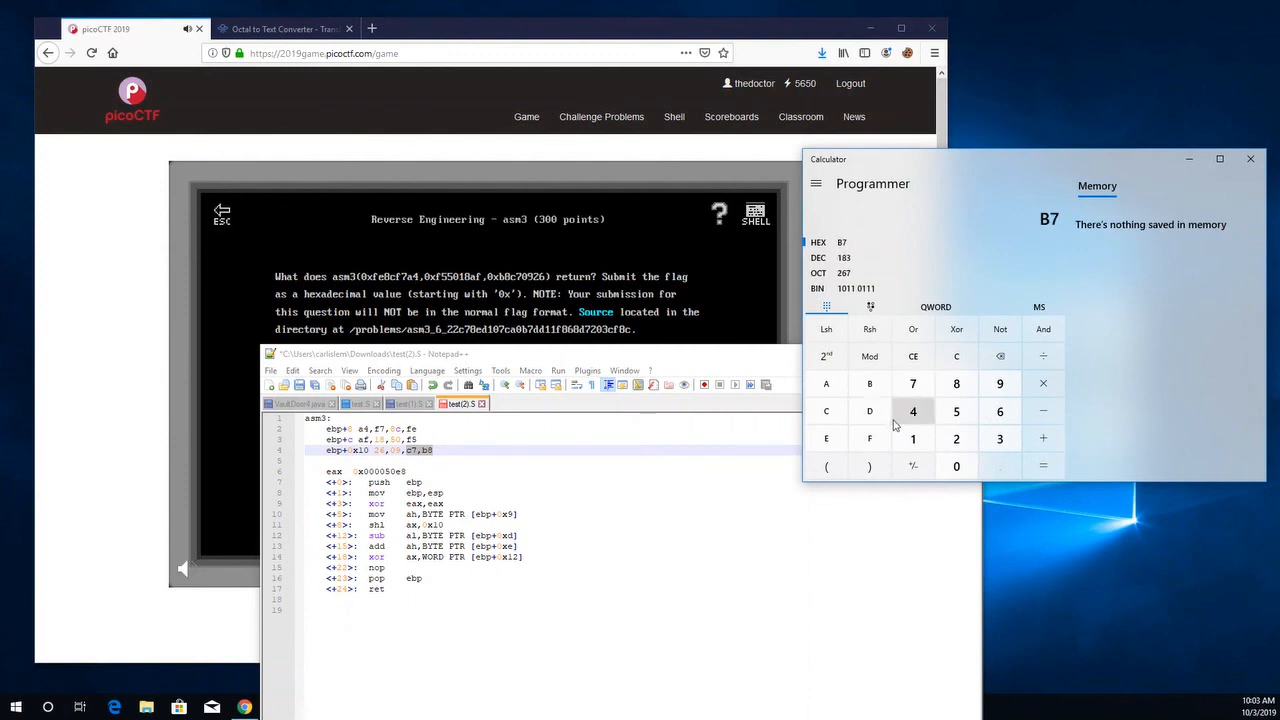
# Step: Finish entering B8C7, XOR it with 50E8, and get E82F
pyautogui.click(956, 356)
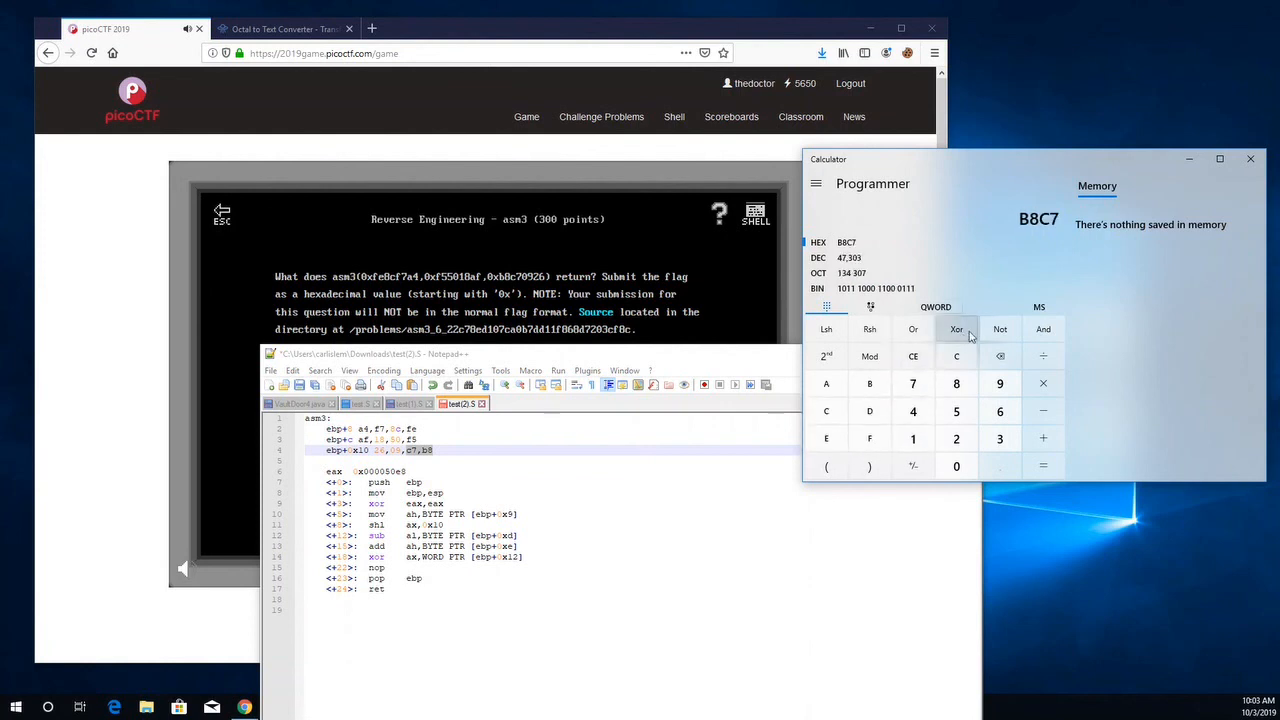
pyautogui.click(956, 329)
pyautogui.write('50')
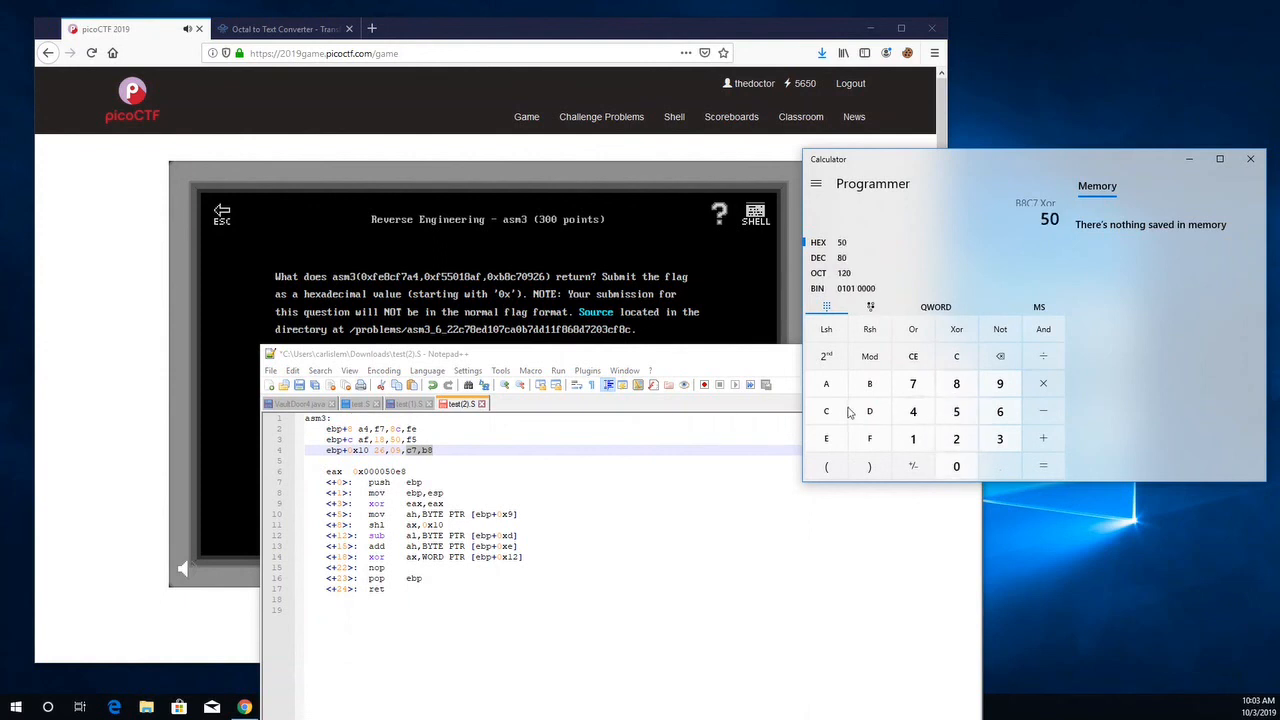
pyautogui.click(1043, 466)
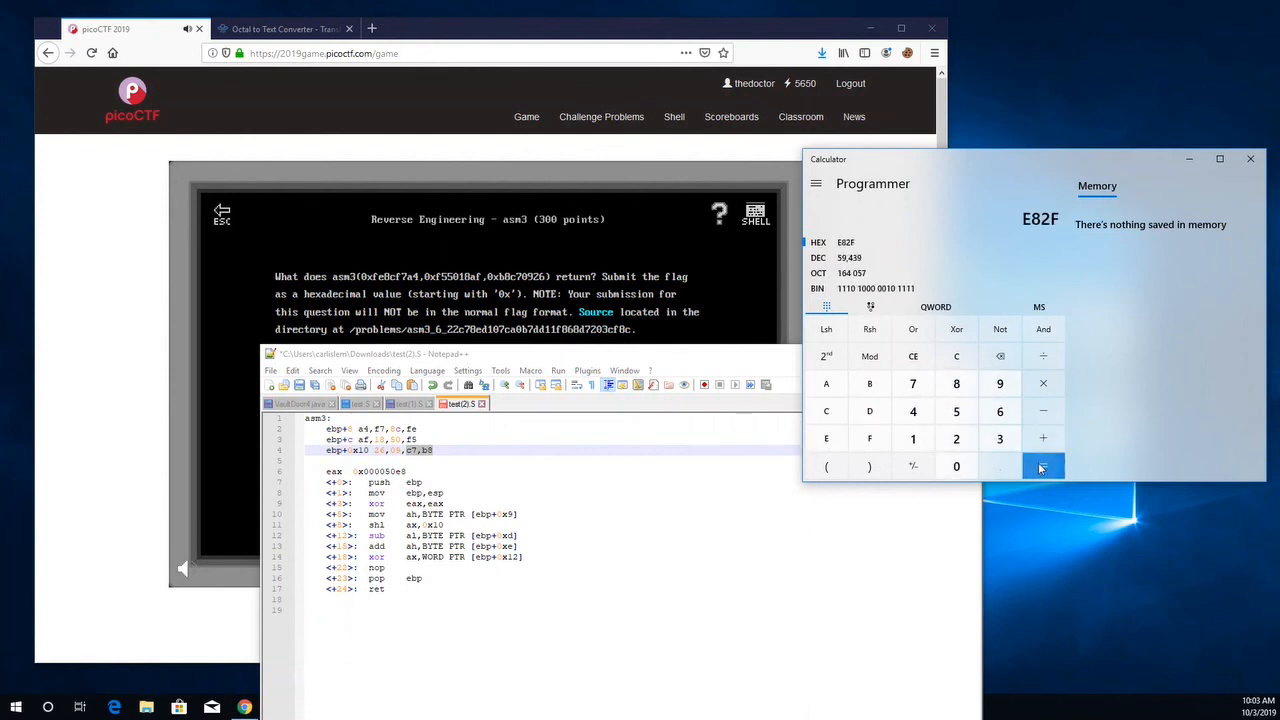